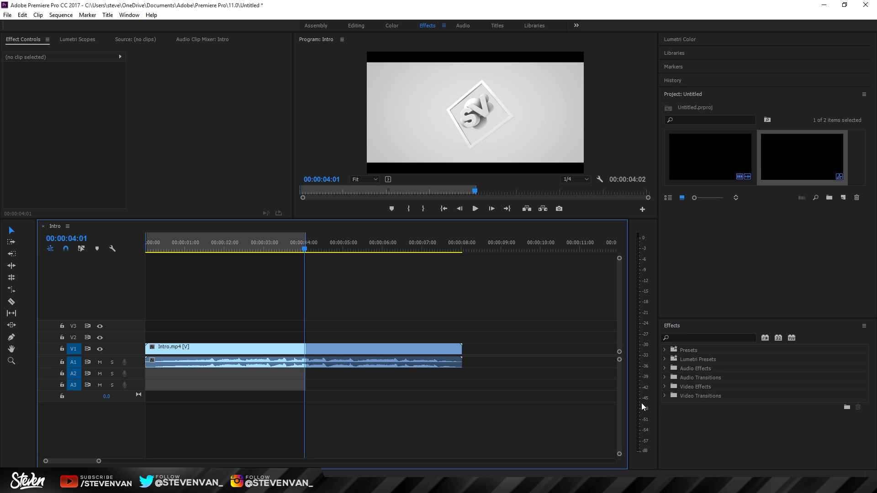
pyautogui.moveTo(502, 261)
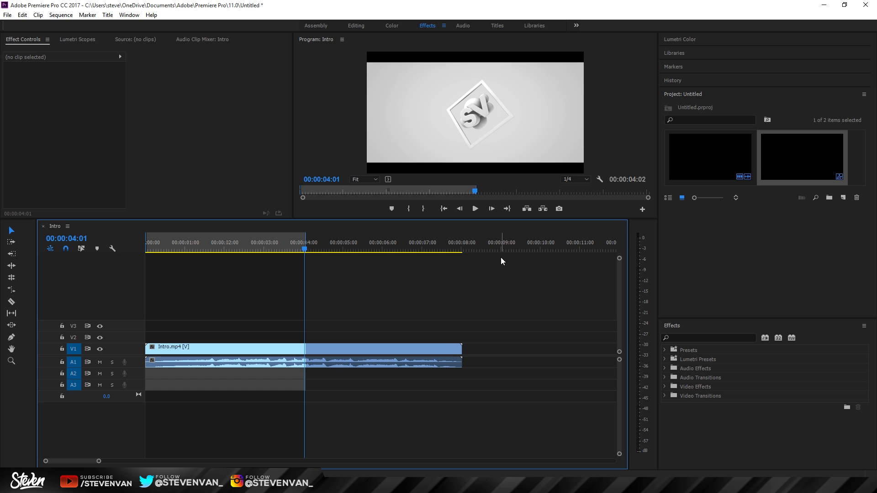
# Inspect the Intro sequence settings, then close them.
pyautogui.click(60, 15)
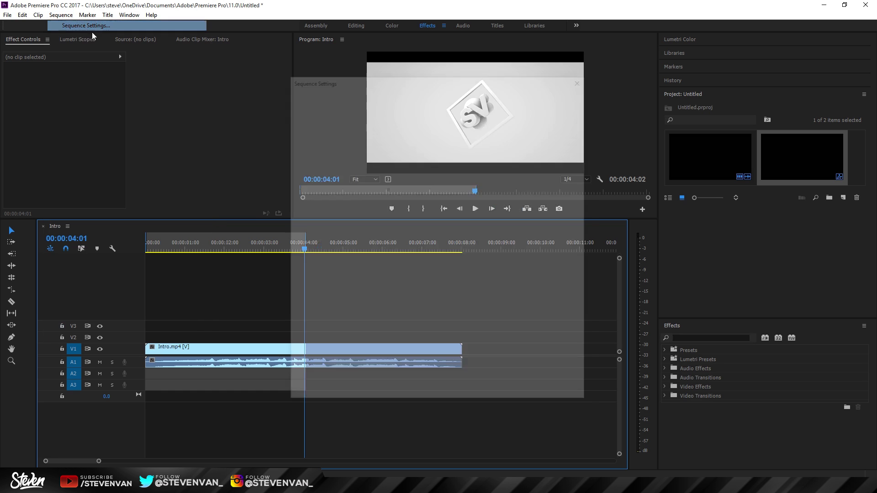
pyautogui.click(90, 25)
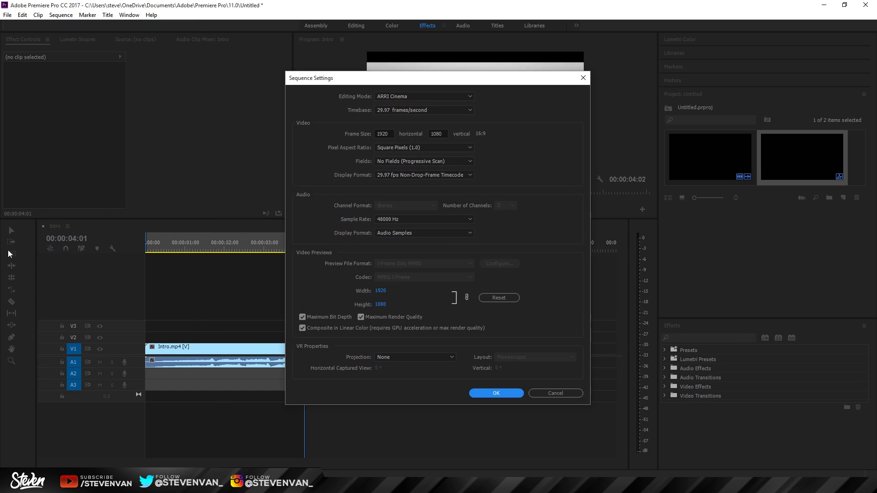
pyautogui.click(496, 394)
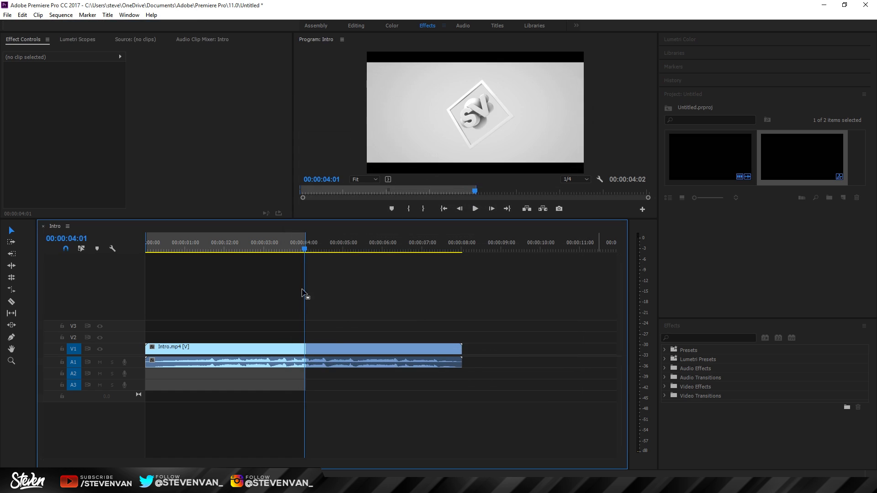
# In Export Settings, try the Entire Sequence, Work Area and Sequence In/Out ranges, then cancel.
pyautogui.click(7, 15)
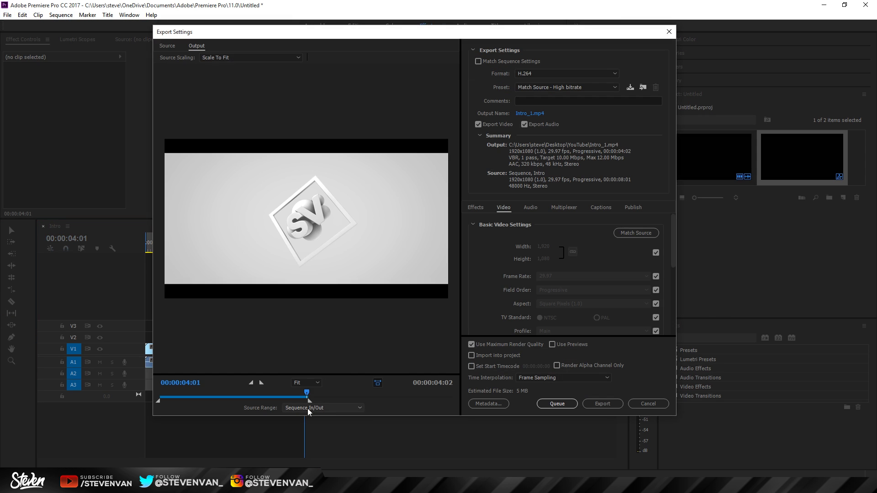
pyautogui.click(323, 408)
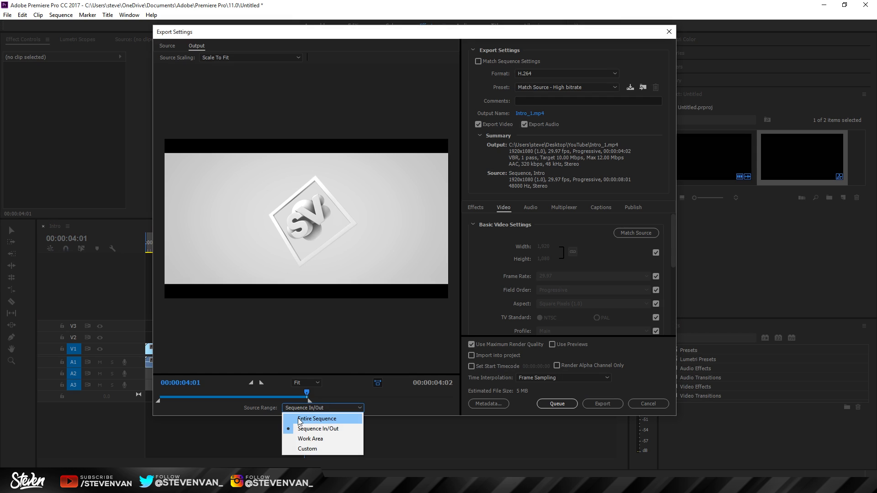
pyautogui.click(317, 418)
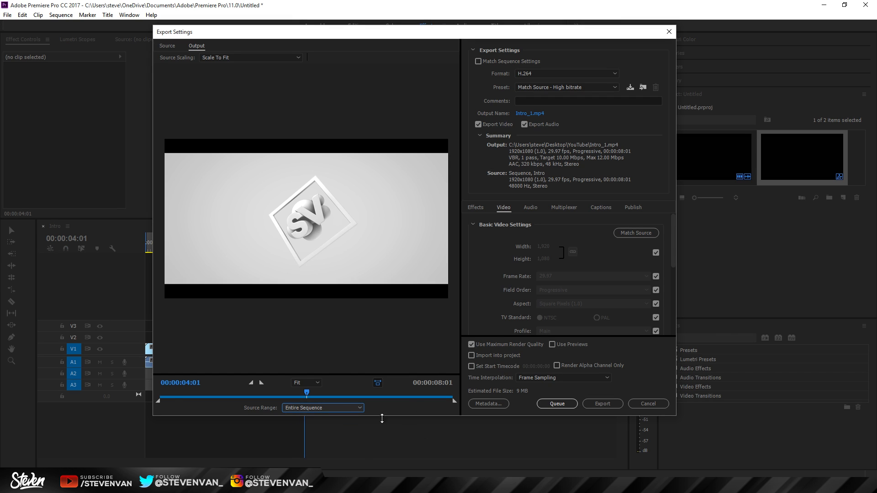
pyautogui.click(323, 408)
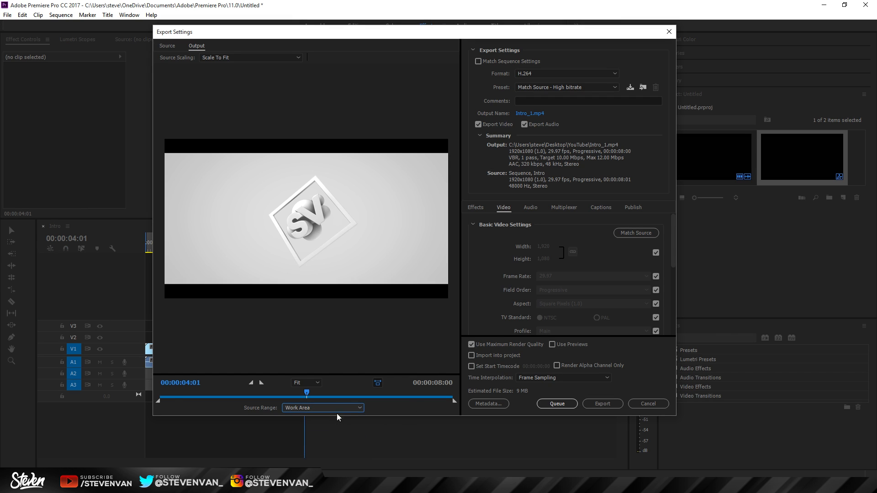
pyautogui.click(323, 408)
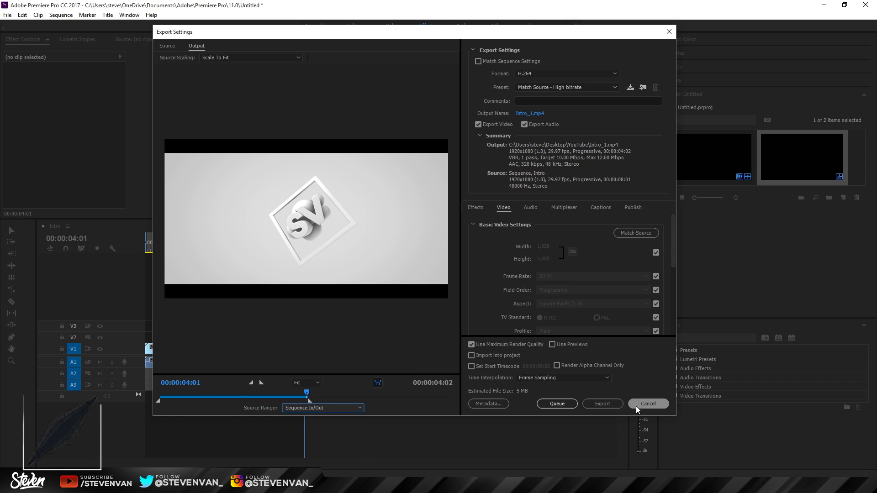
pyautogui.click(648, 403)
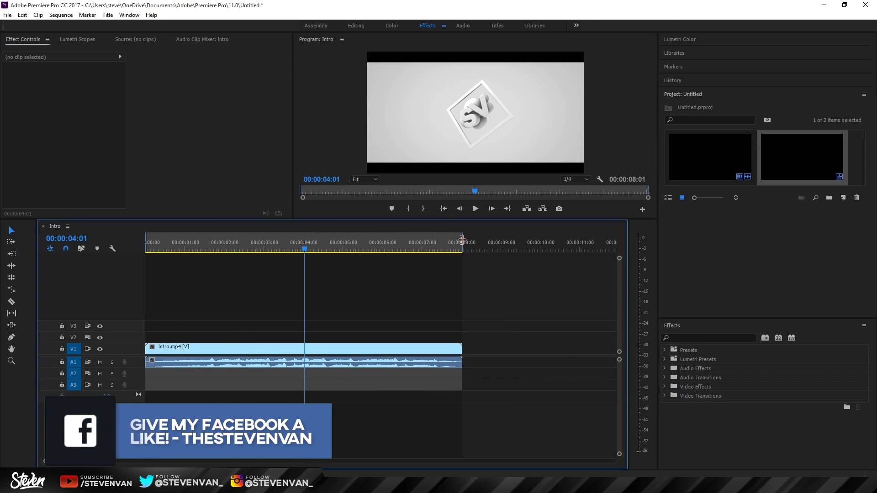
# Reopen Export Settings, set a Custom source range ending at 00:00:05:17, and preview the STEVEN title.
pyautogui.click(7, 15)
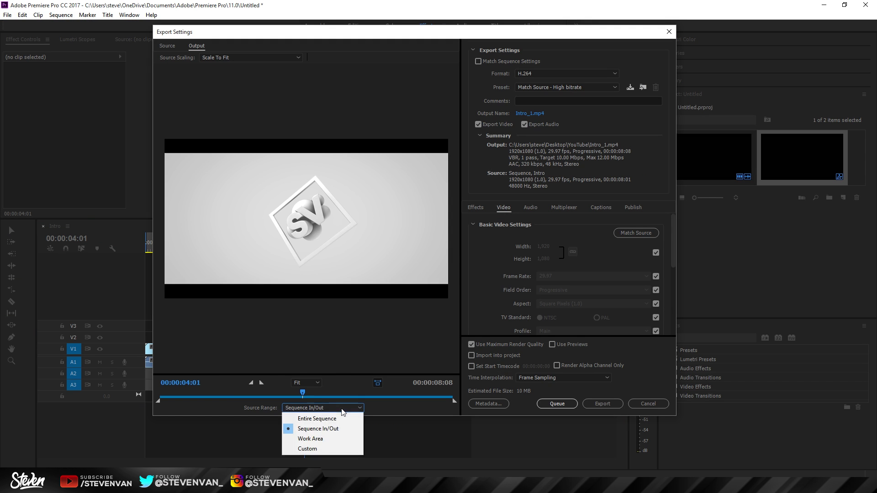
pyautogui.click(317, 419)
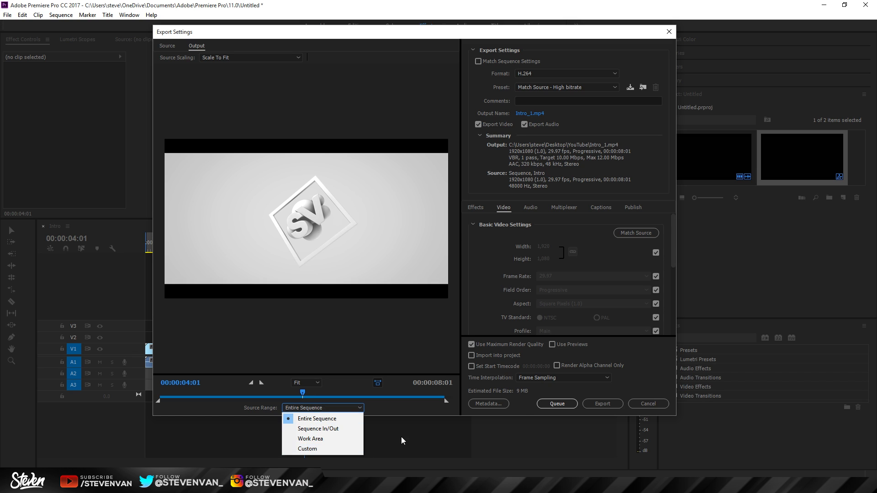
pyautogui.click(308, 449)
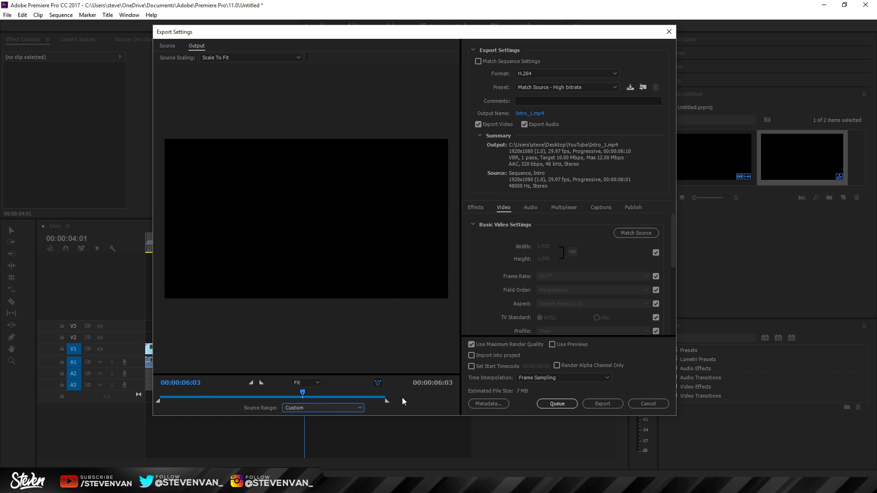
pyautogui.moveTo(386, 400); pyautogui.dragTo(361, 401)
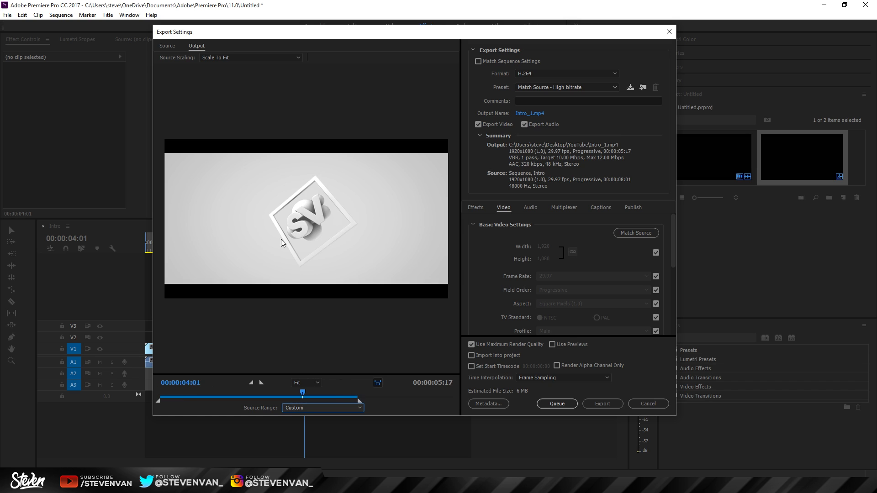
pyautogui.moveTo(355, 389)
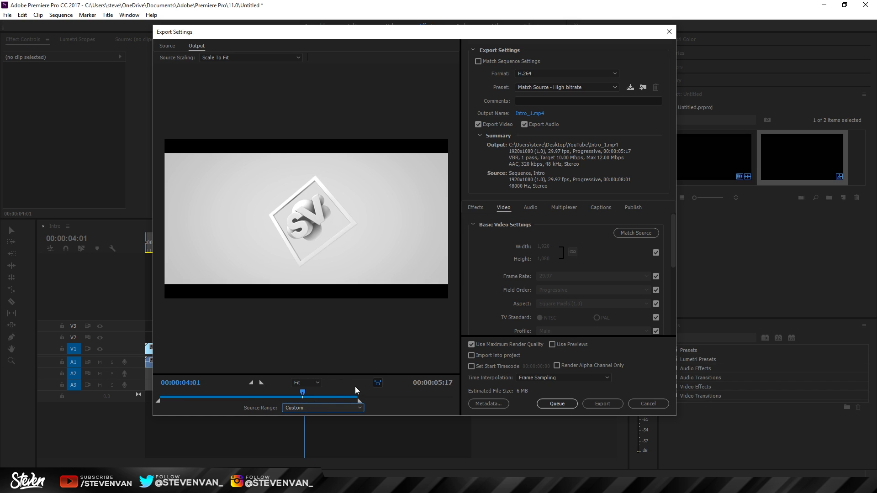
pyautogui.moveTo(302, 393); pyautogui.dragTo(352, 393)
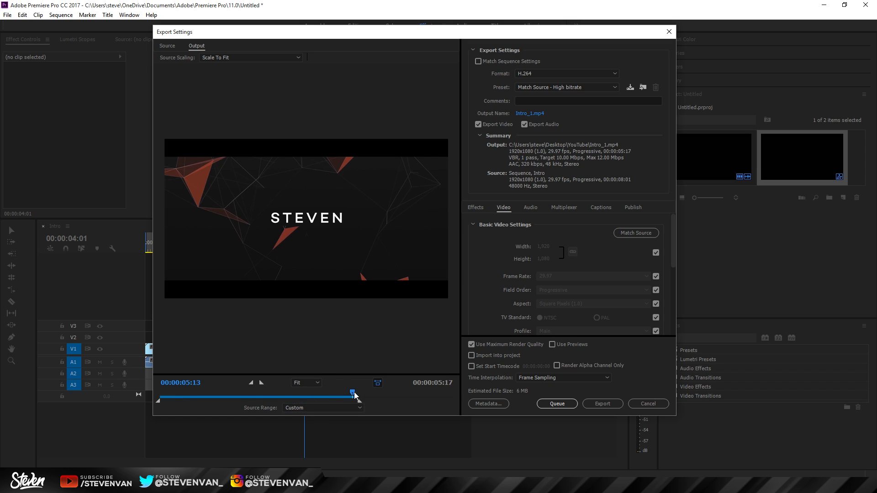
pyautogui.moveTo(352, 393); pyautogui.dragTo(340, 393)
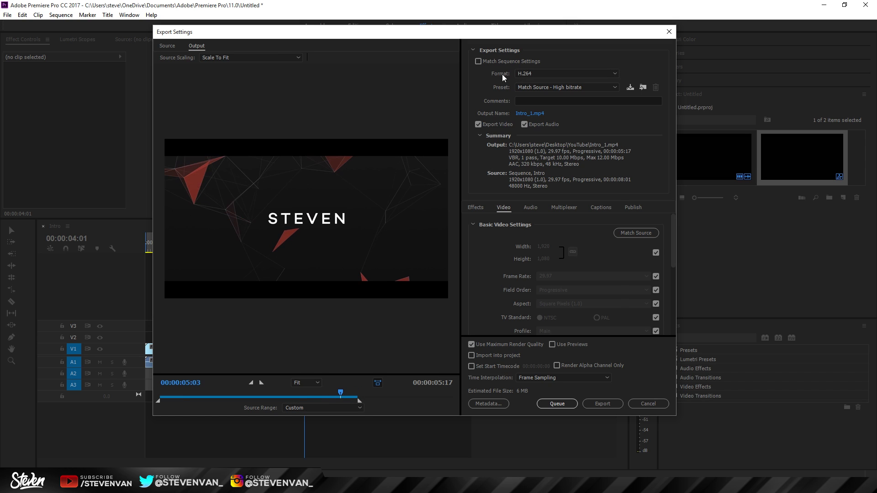
# Keep H.264 as the export format and choose the YouTube 1080p HD preset.
pyautogui.click(566, 73)
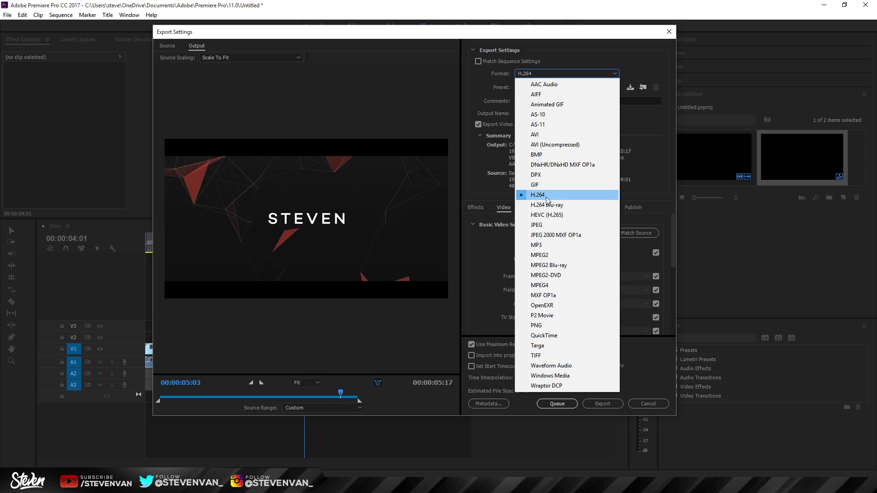
pyautogui.moveTo(607, 204)
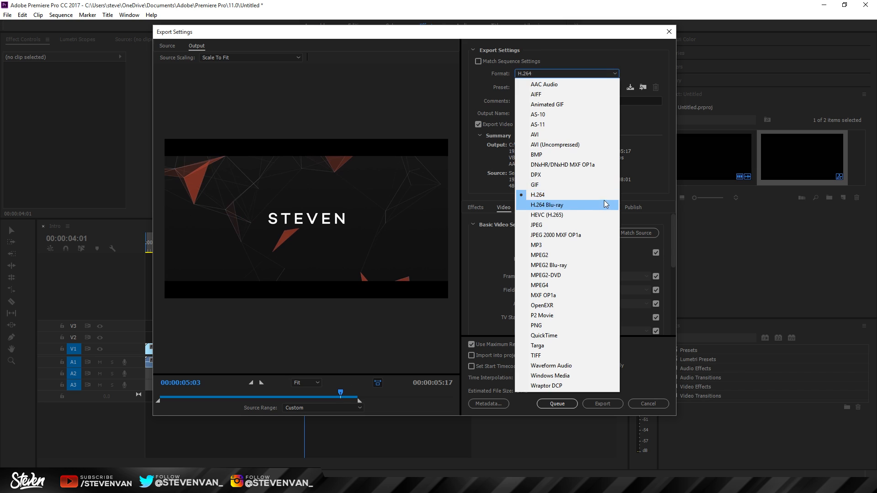
pyautogui.click(537, 195)
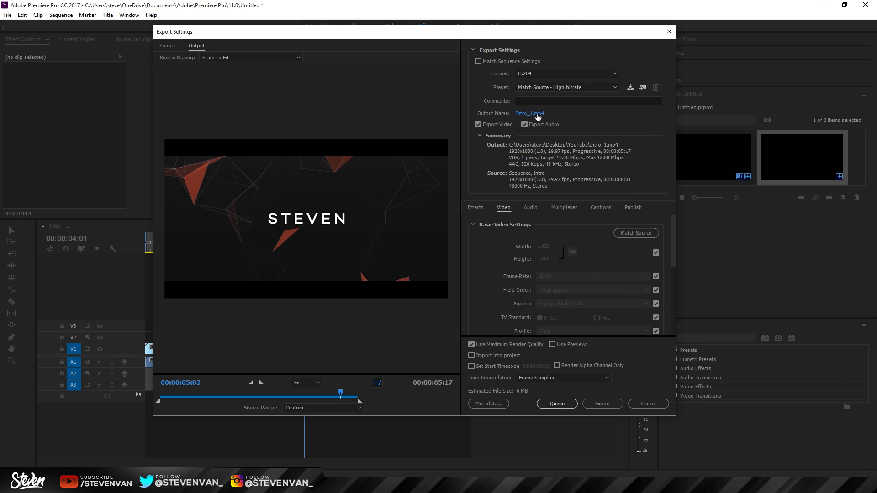
pyautogui.moveTo(536, 115)
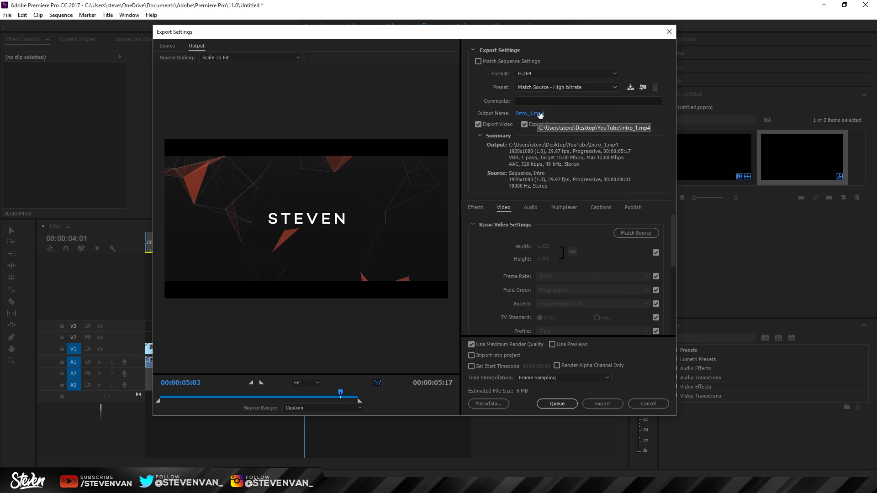
pyautogui.click(567, 74)
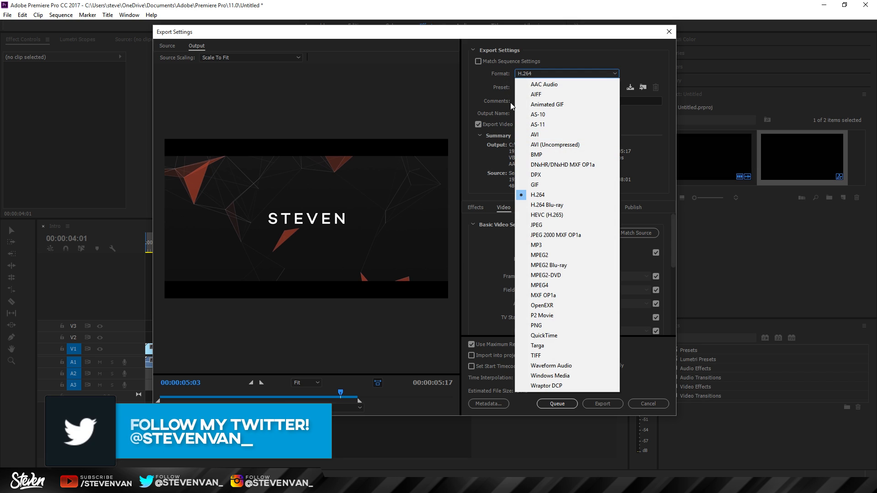
pyautogui.click(537, 194)
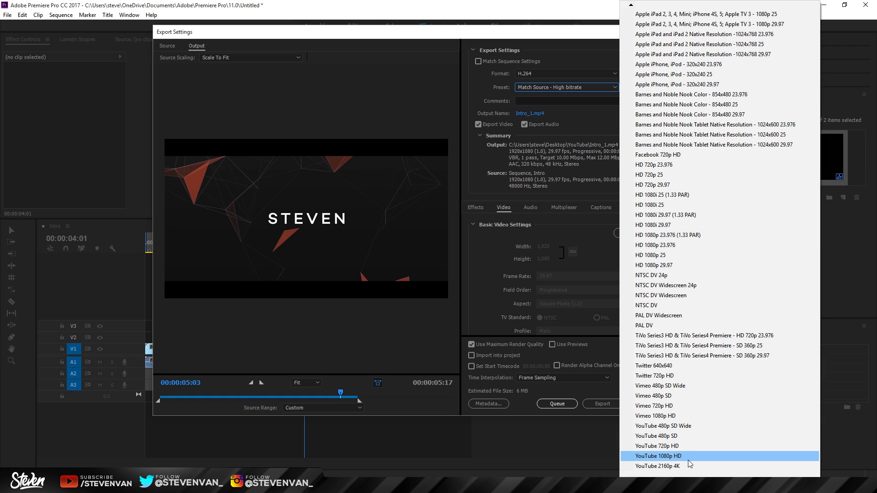
pyautogui.moveTo(689, 467)
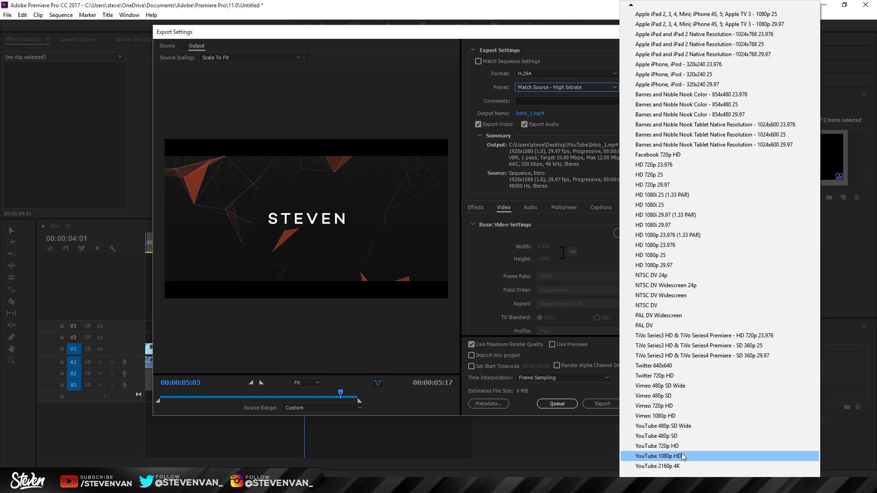
pyautogui.click(658, 456)
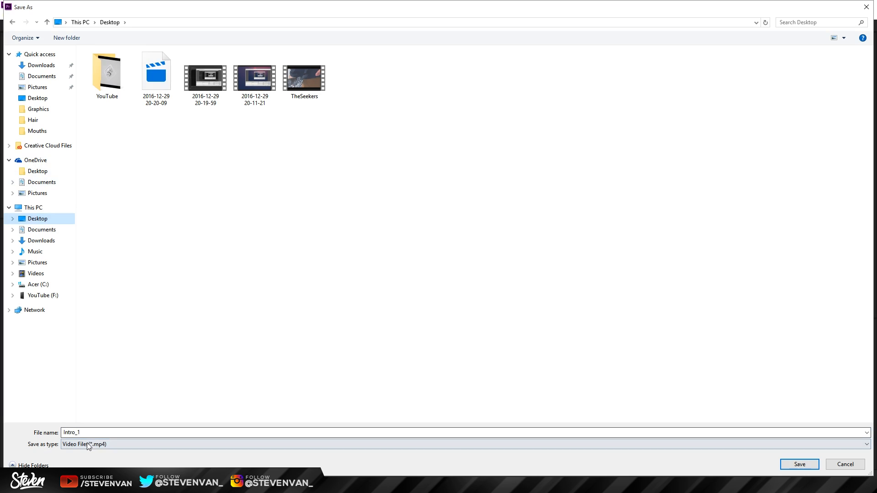
# Name the output file VideoForTutorial.mp4 and save it to the Desktop.
pyautogui.write('Video')
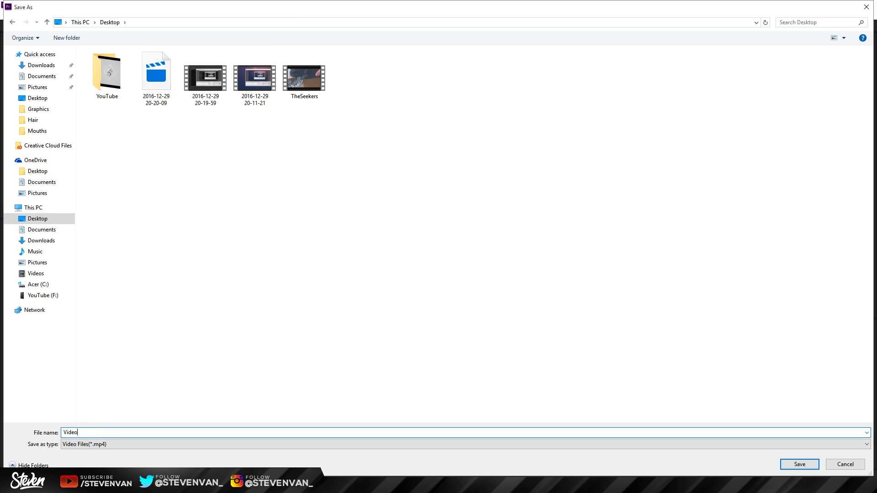
pyautogui.write('ForT')
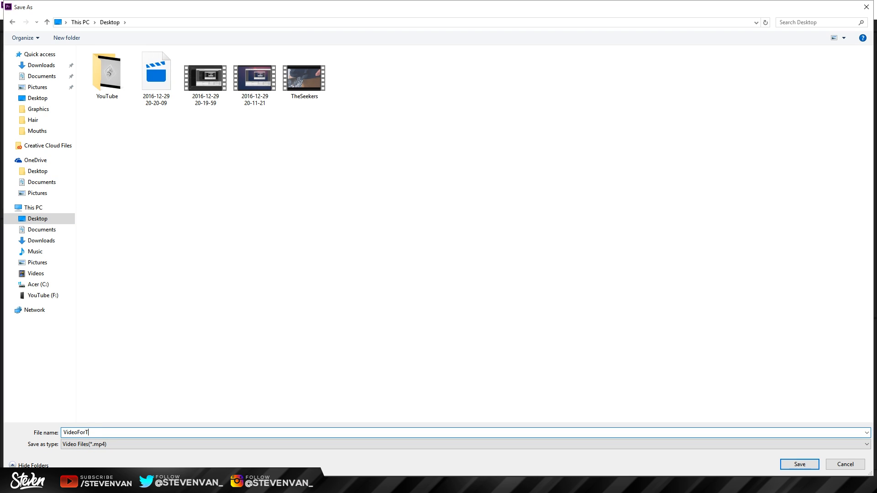
pyautogui.click(800, 464)
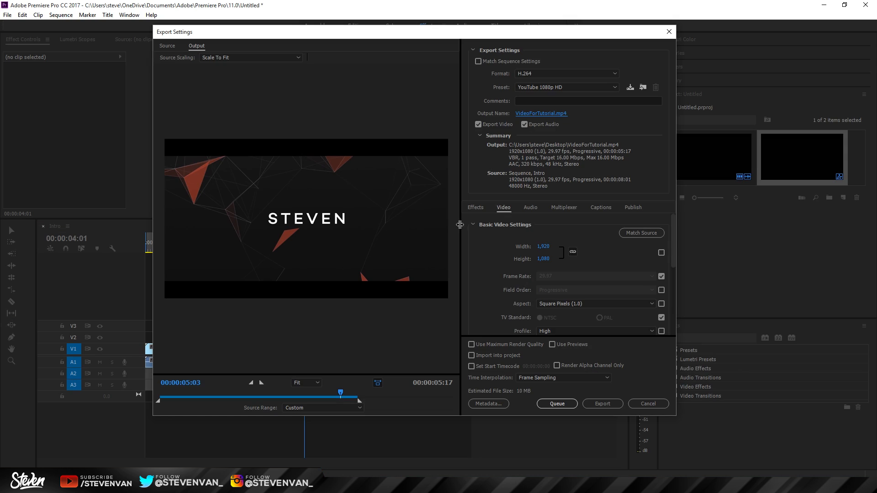
pyautogui.scroll(-3)
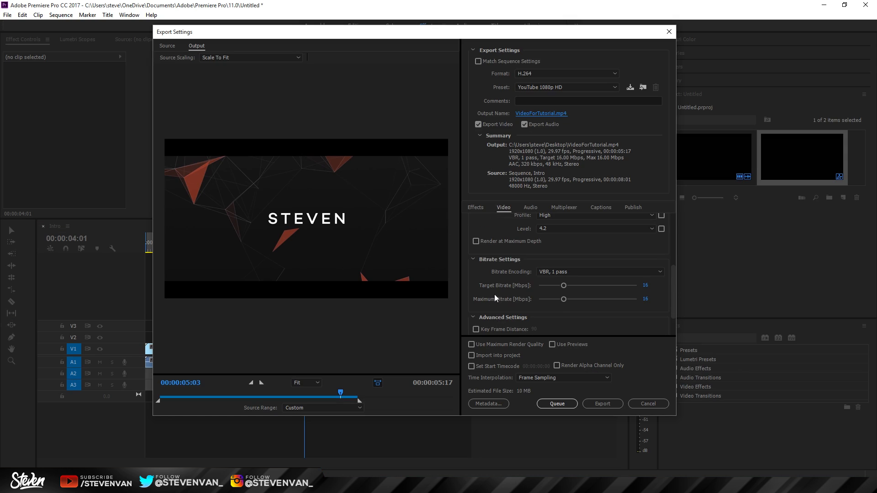
# Enable Render at Maximum Depth and Use Maximum Render Quality, then look at the audio settings.
pyautogui.click(476, 242)
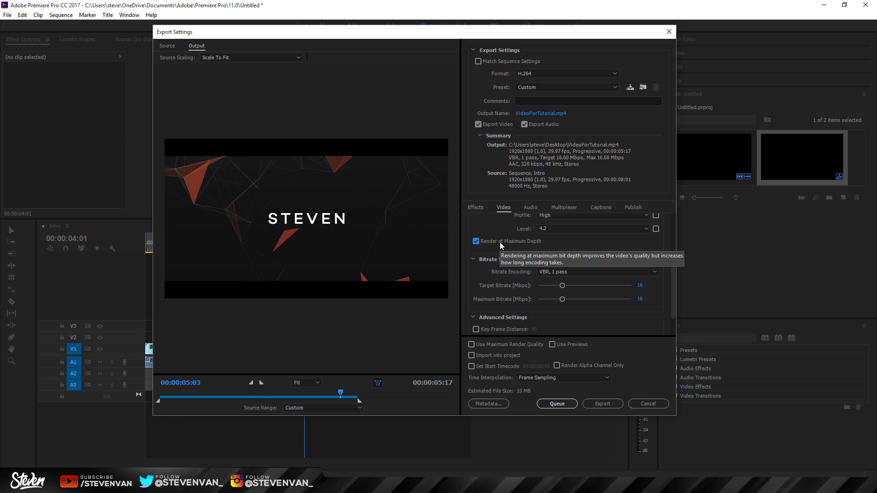
pyautogui.moveTo(510, 247)
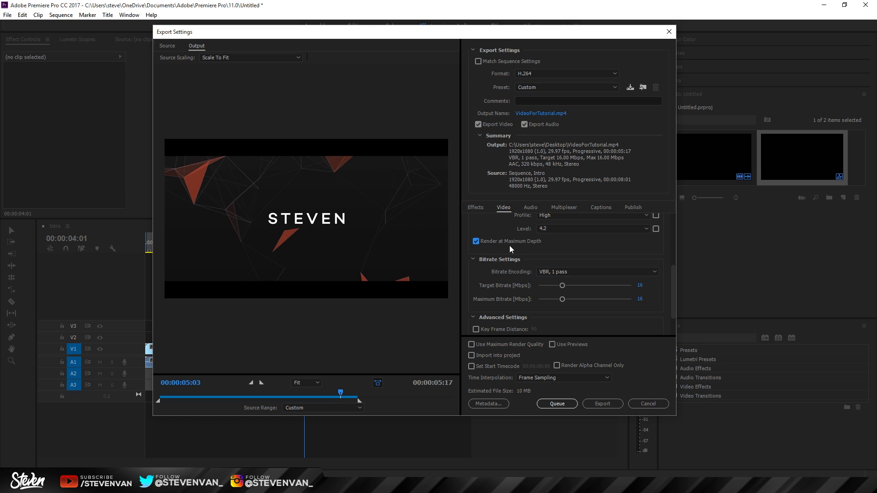
pyautogui.moveTo(540, 225)
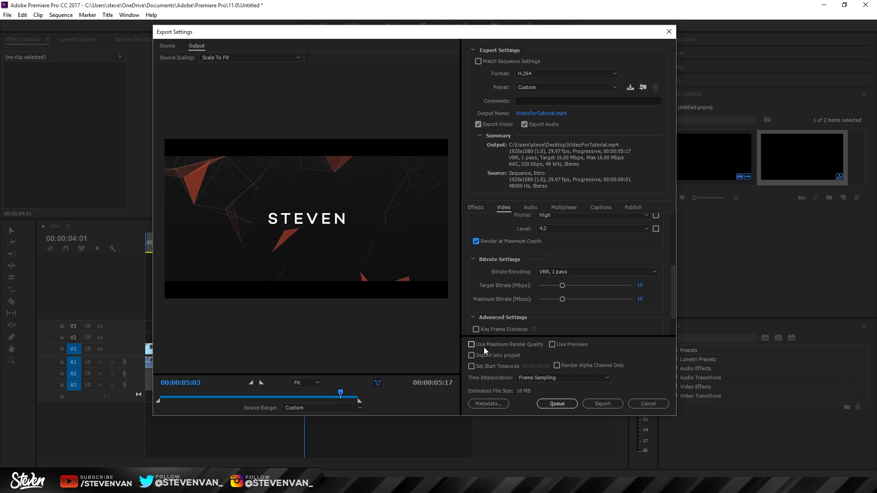
pyautogui.click(471, 345)
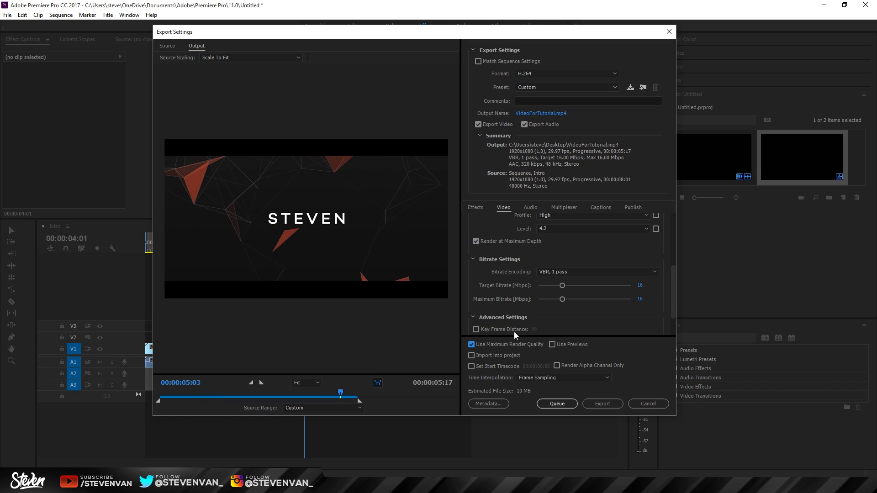
pyautogui.click(530, 208)
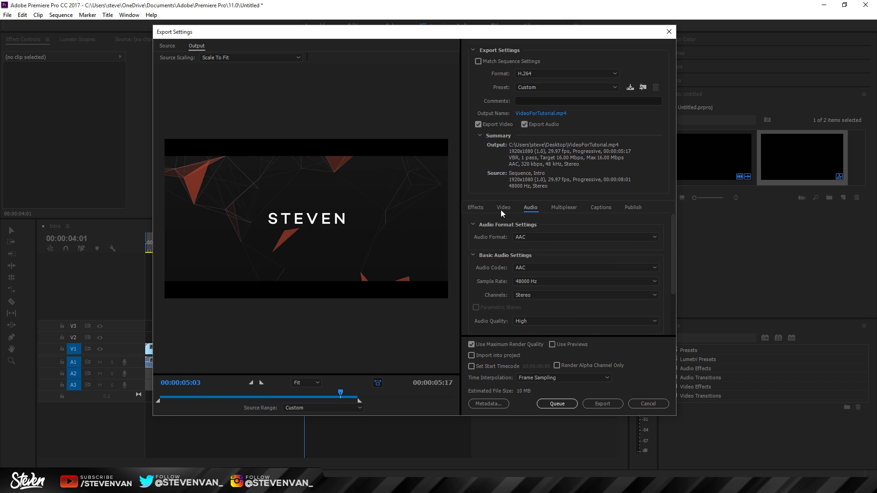
# Set Bitrate Encoding on the Video tab to VBR, 2 pass.
pyautogui.click(503, 207)
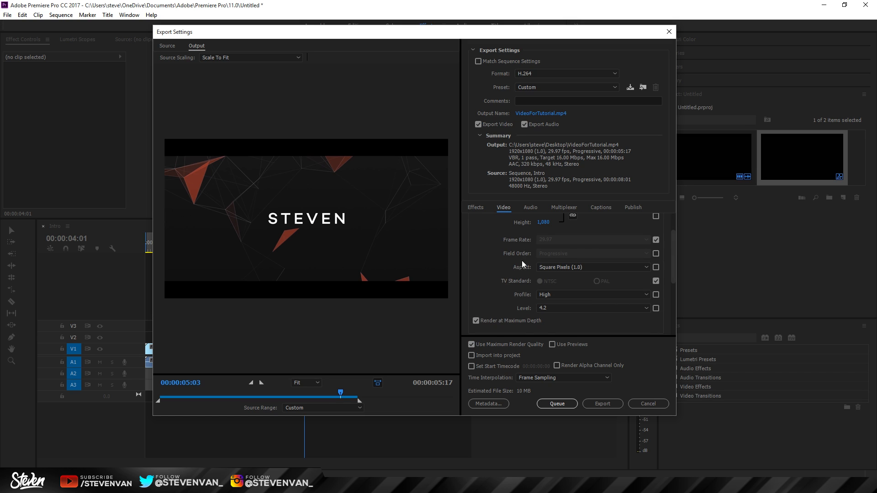
pyautogui.scroll(-3)
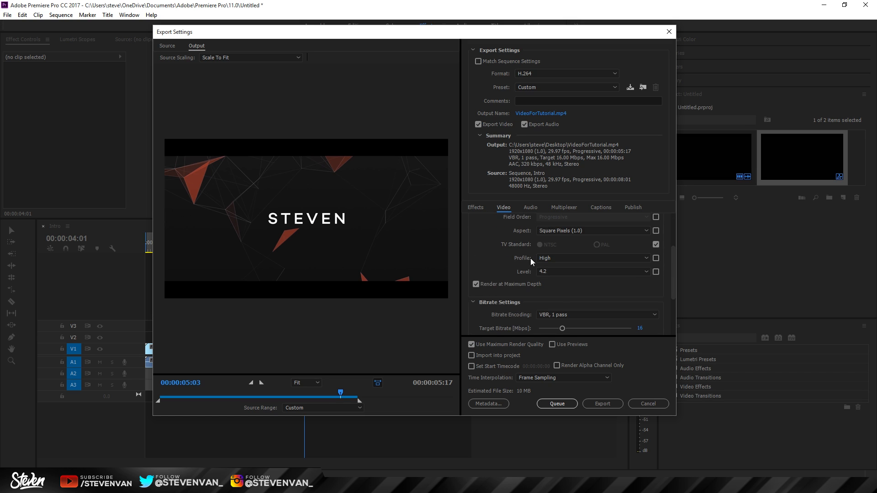
pyautogui.scroll(-3)
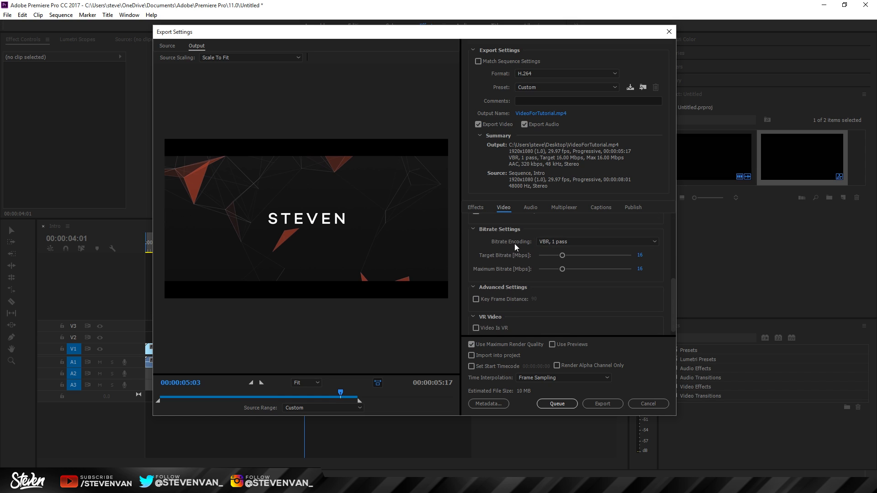
pyautogui.click(597, 241)
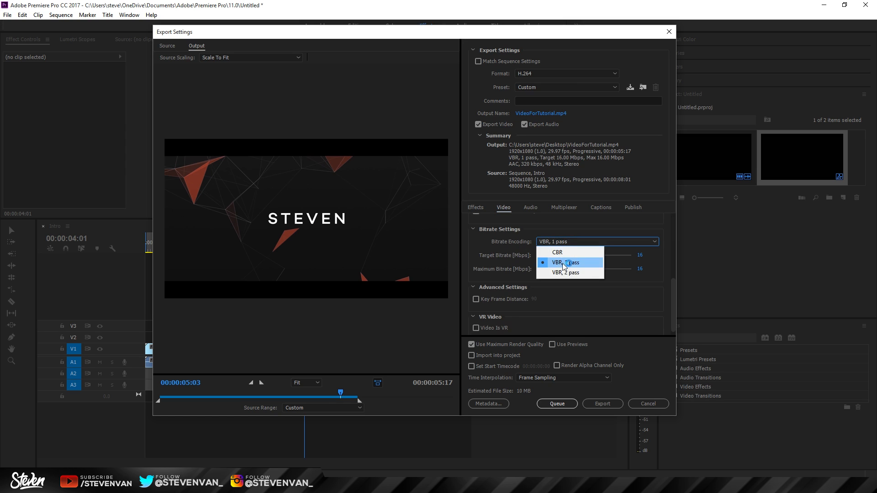
pyautogui.click(568, 272)
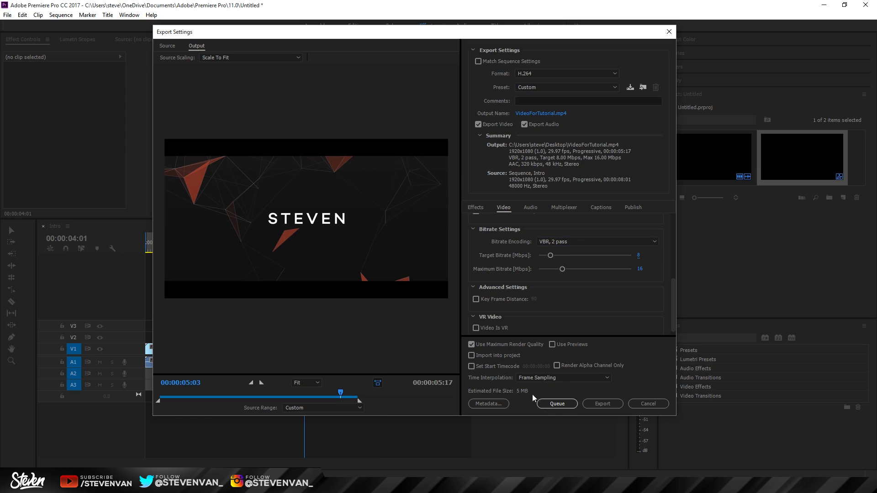
# Set Target Bitrate to 16 Mbps and Maximum Bitrate to 50 Mbps.
pyautogui.click(639, 256)
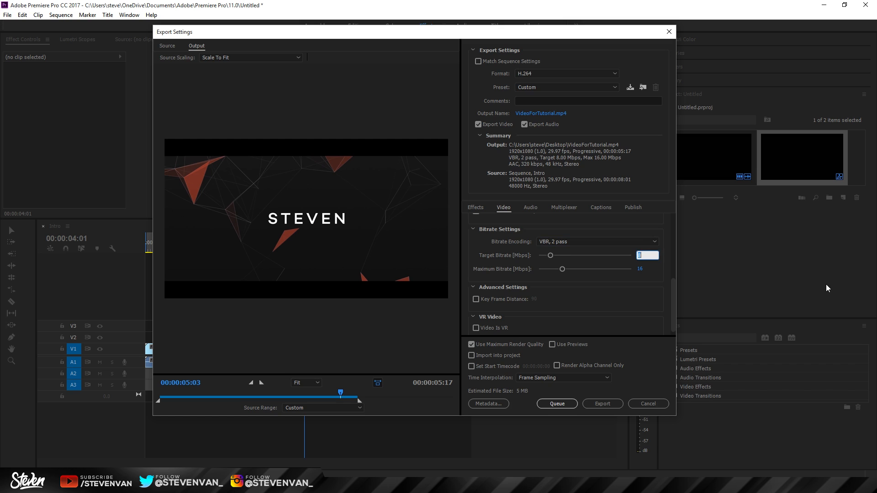
pyautogui.moveTo(551, 255); pyautogui.dragTo(562, 255)
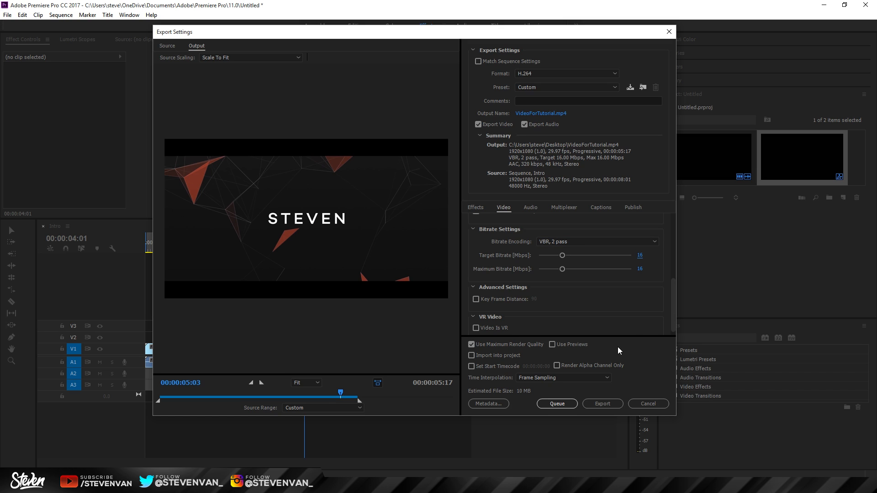
pyautogui.moveTo(559, 378)
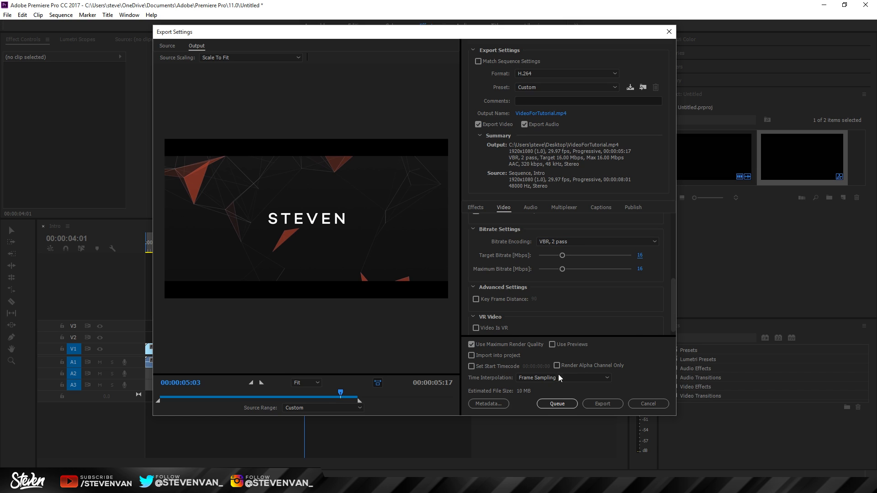
pyautogui.click(645, 256)
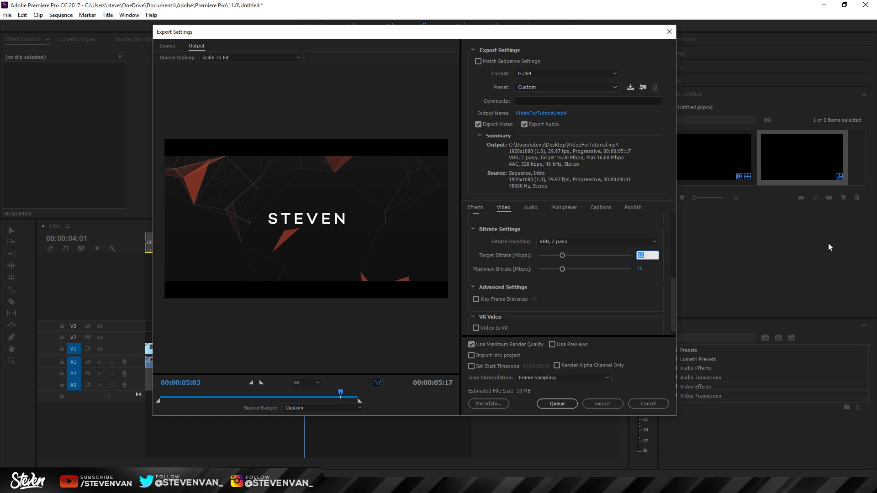
pyautogui.moveTo(561, 255); pyautogui.dragTo(550, 255)
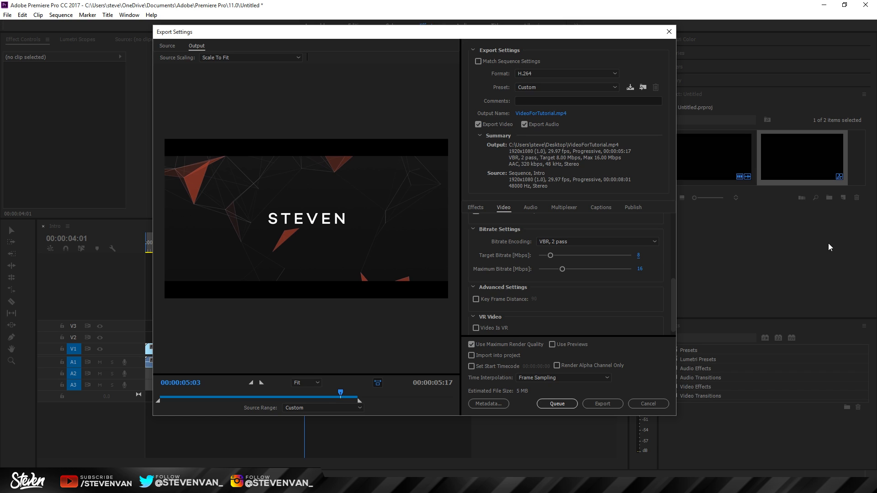
pyautogui.moveTo(646, 258)
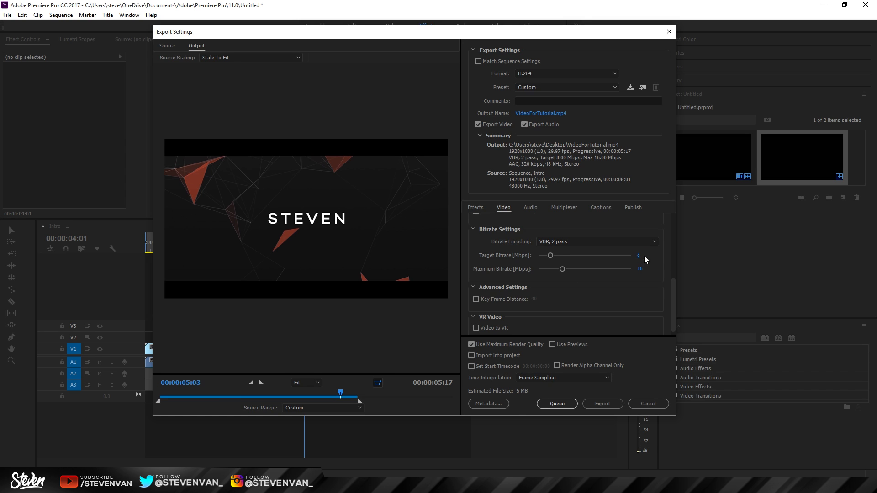
pyautogui.click(639, 256)
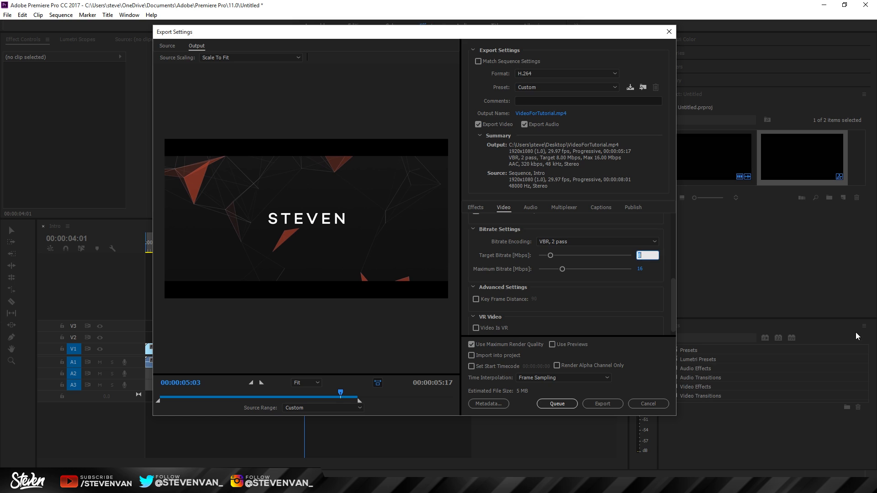
pyautogui.moveTo(551, 255); pyautogui.dragTo(564, 255)
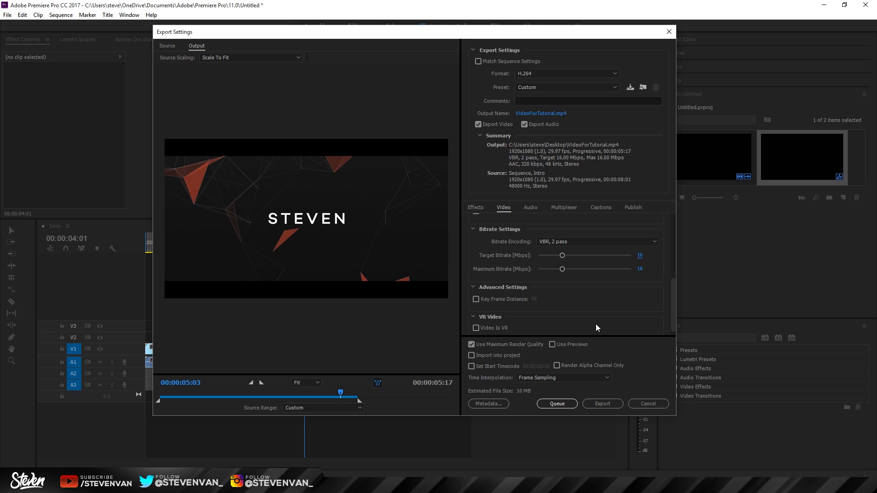
pyautogui.moveTo(547, 270); pyautogui.dragTo(633, 269)
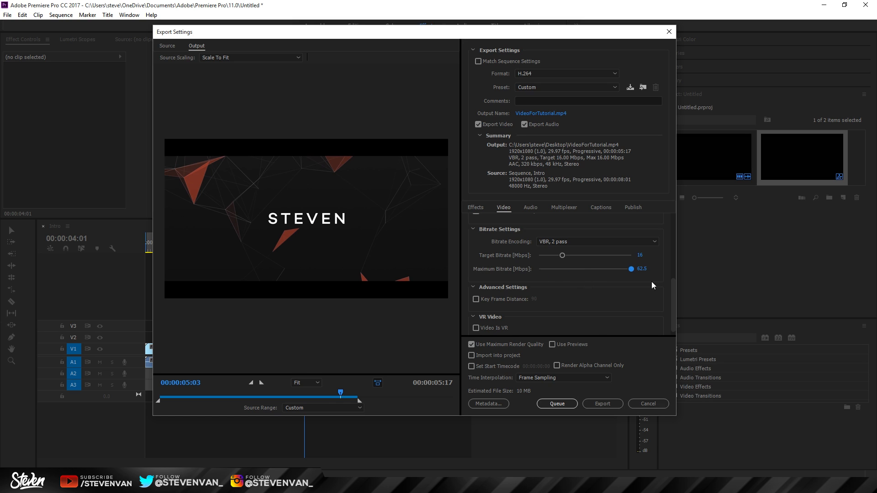
pyautogui.moveTo(633, 269); pyautogui.dragTo(564, 269)
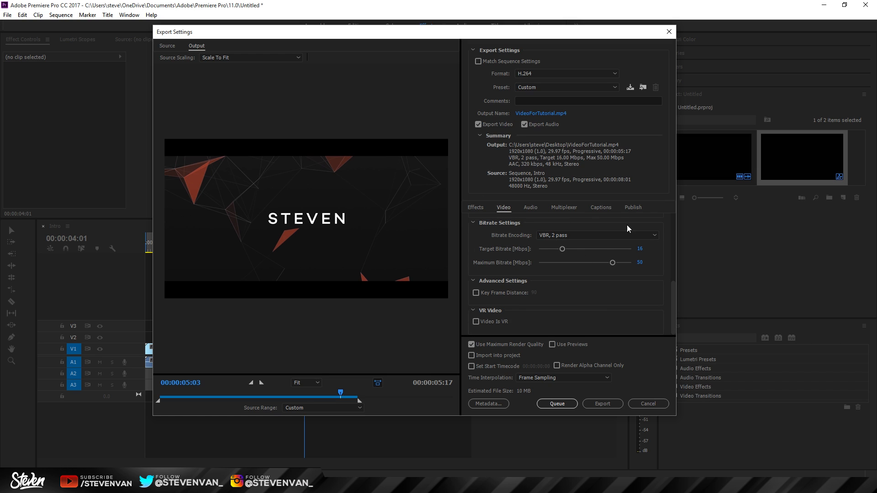
pyautogui.moveTo(671, 232)
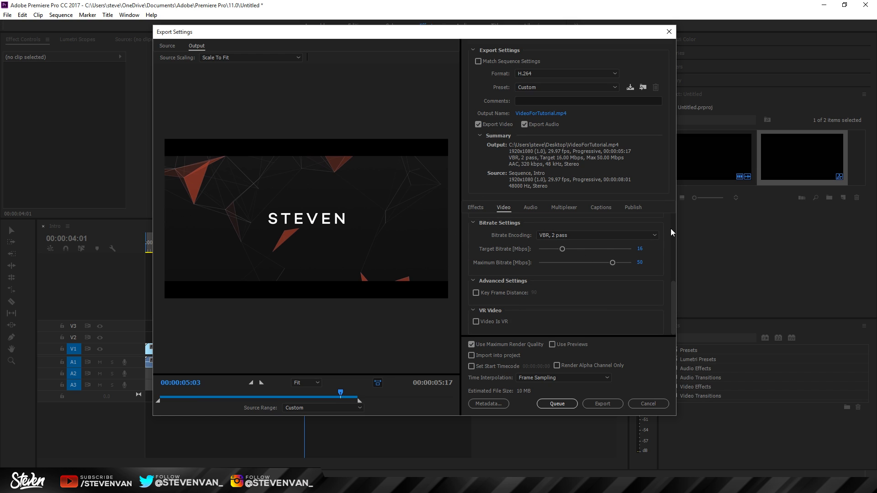
pyautogui.moveTo(513, 235)
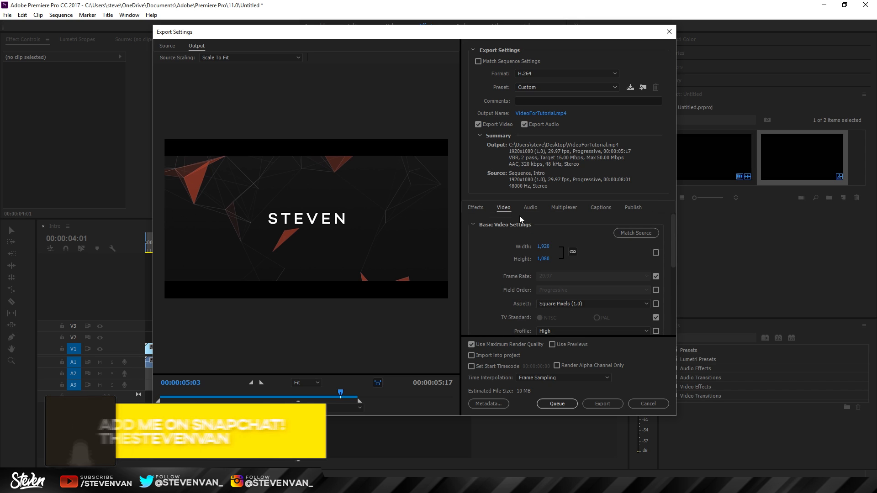
pyautogui.click(530, 208)
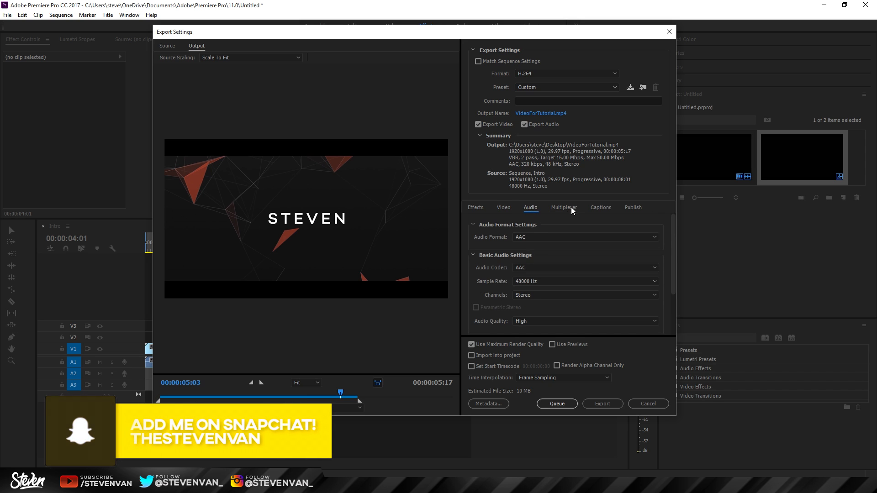
pyautogui.click(585, 282)
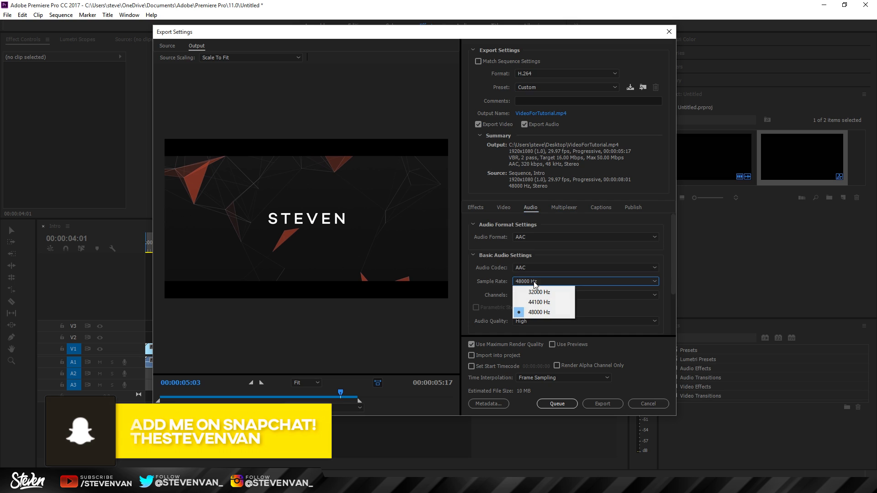
pyautogui.click(539, 312)
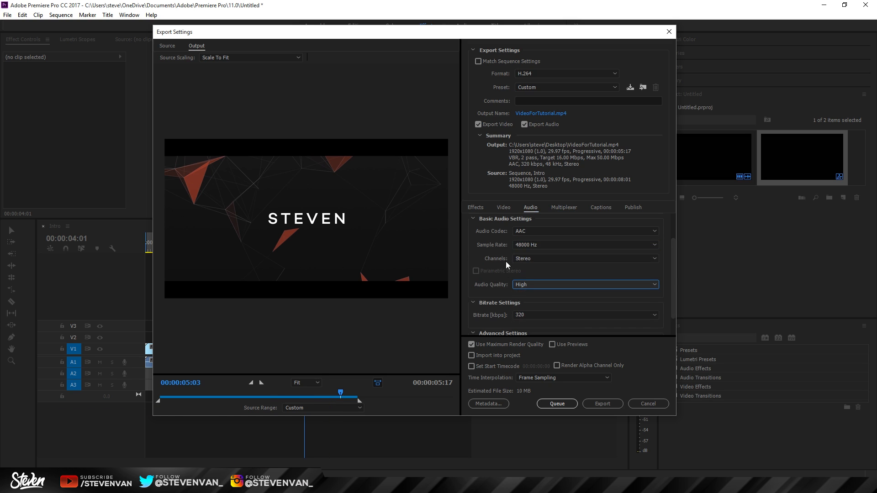
pyautogui.click(503, 207)
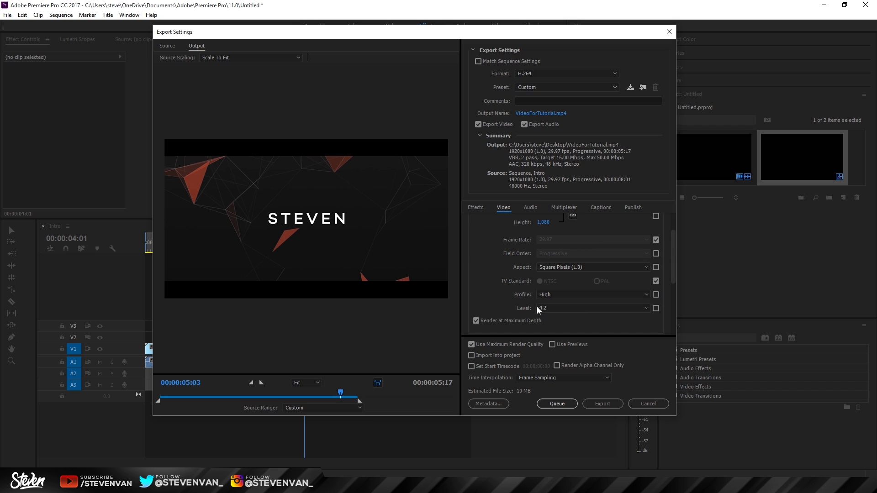
pyautogui.scroll(-3)
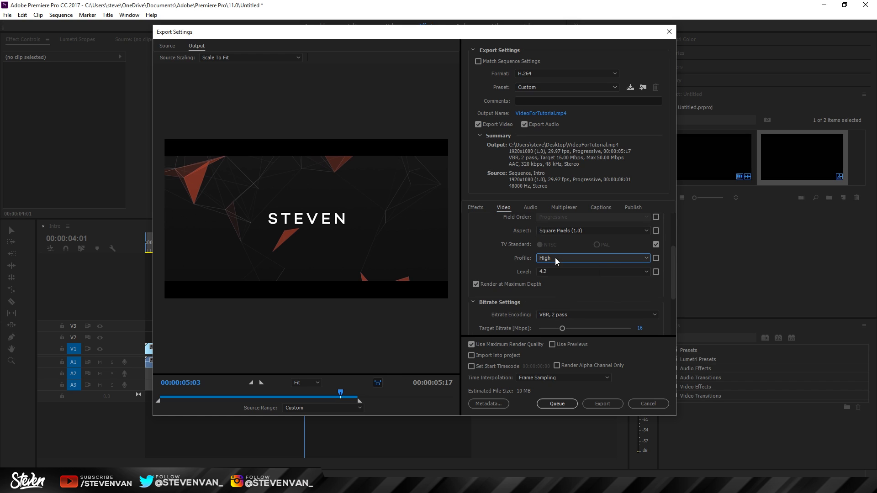
pyautogui.scroll(-3)
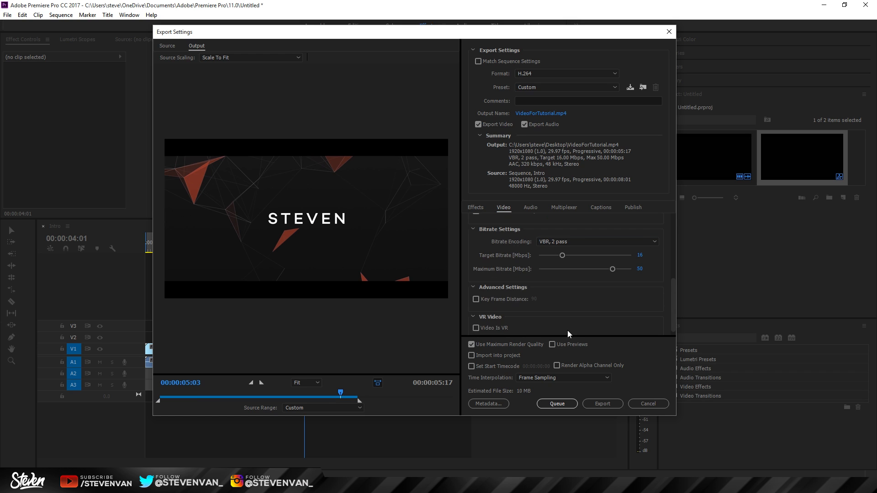